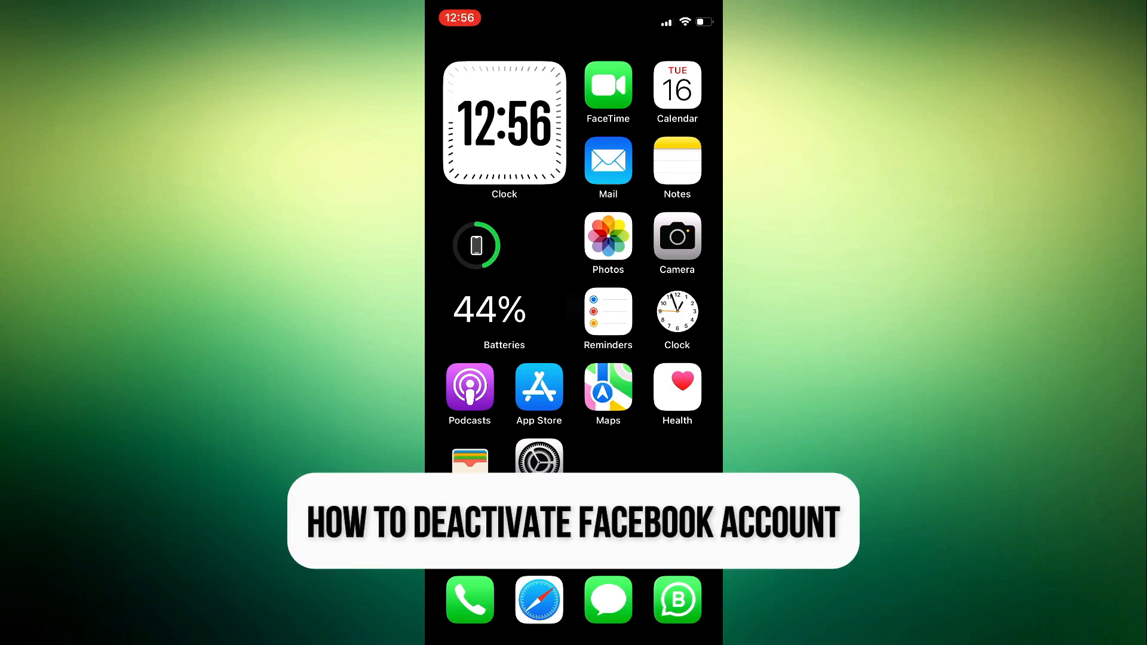
- Swipe across the iOS Home Screen to reach and launch the Facebook app
scroll("left", 3)
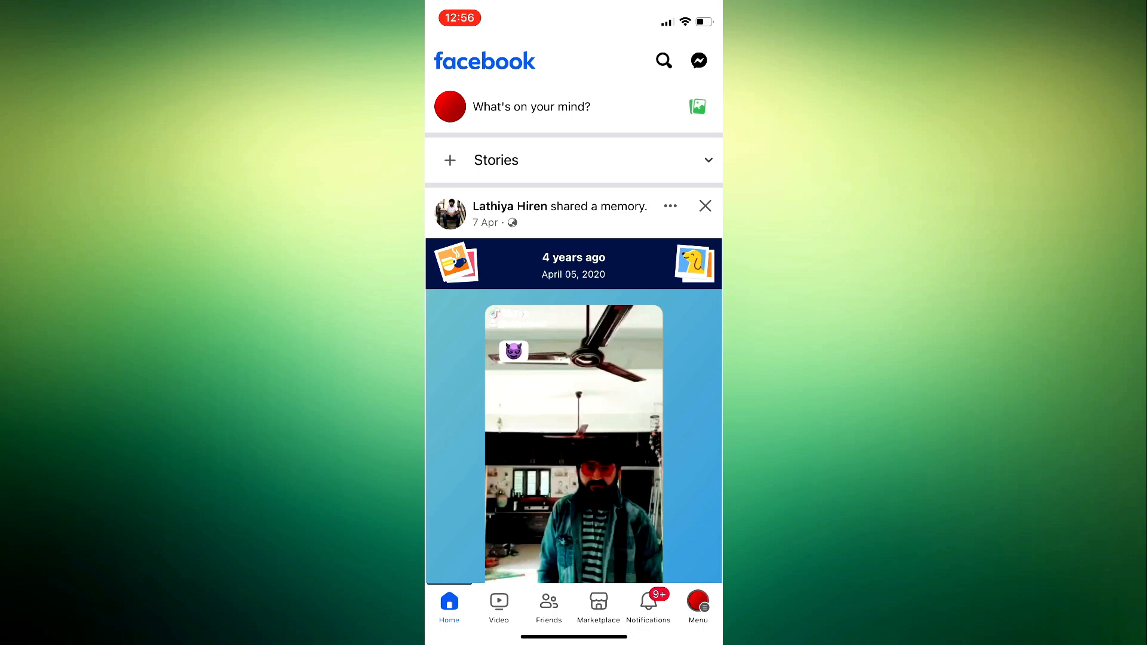
- From the Facebook Menu, reach account settings in Meta Accounts Centre
left_click(698, 606)
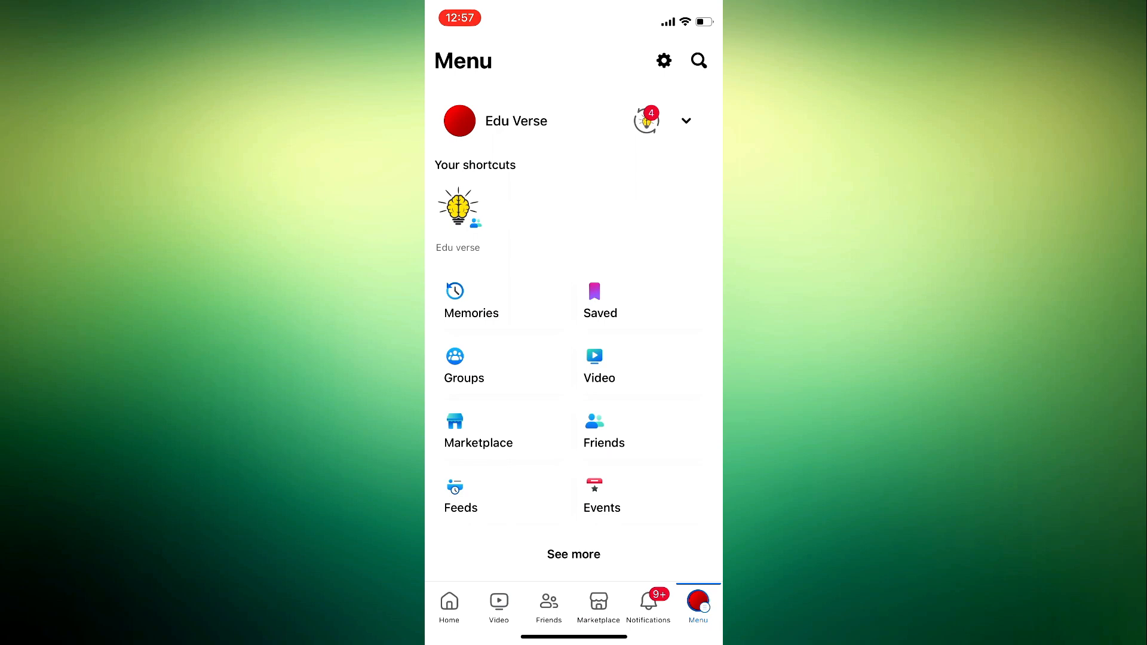
left_click(663, 60)
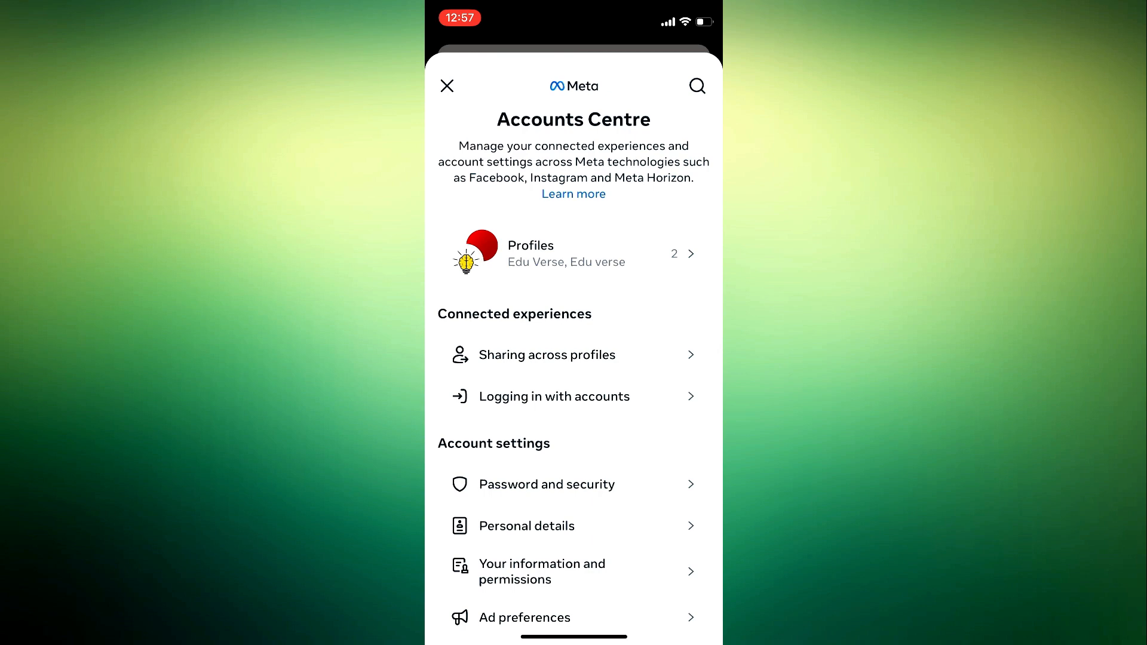
- Go through Personal details and Account ownership and control to Deactivation or deletion
scroll("down", 3)
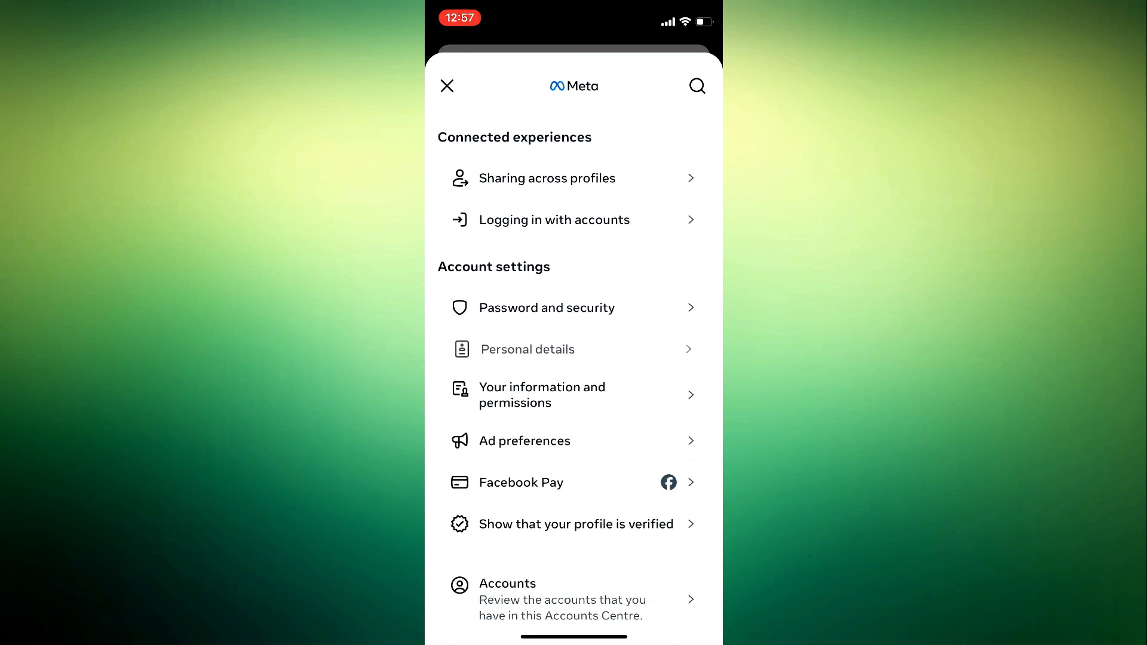
left_click(528, 349)
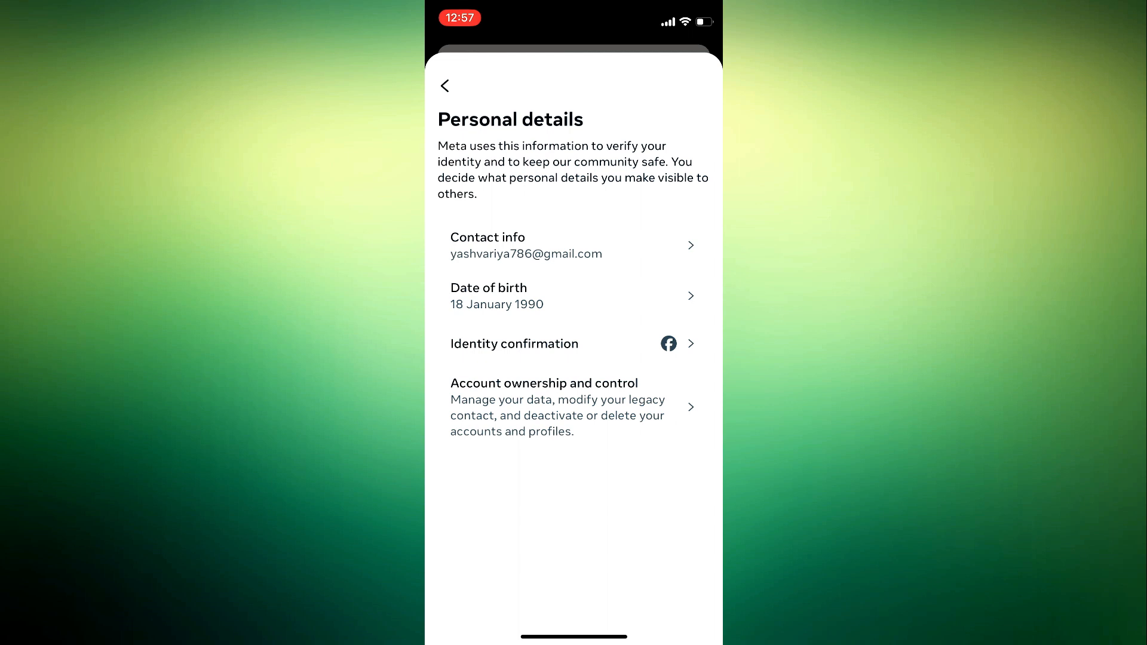
left_click(555, 406)
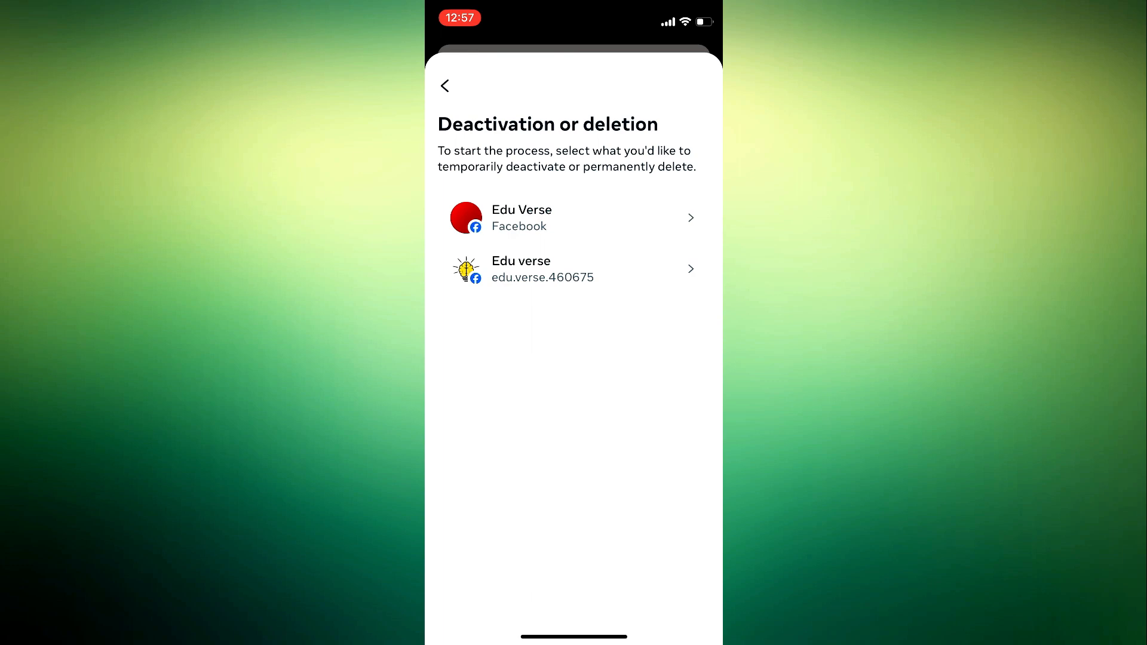
- Pick the main Facebook account, choose Deactivate account over Delete account, and continue
left_click(572, 218)
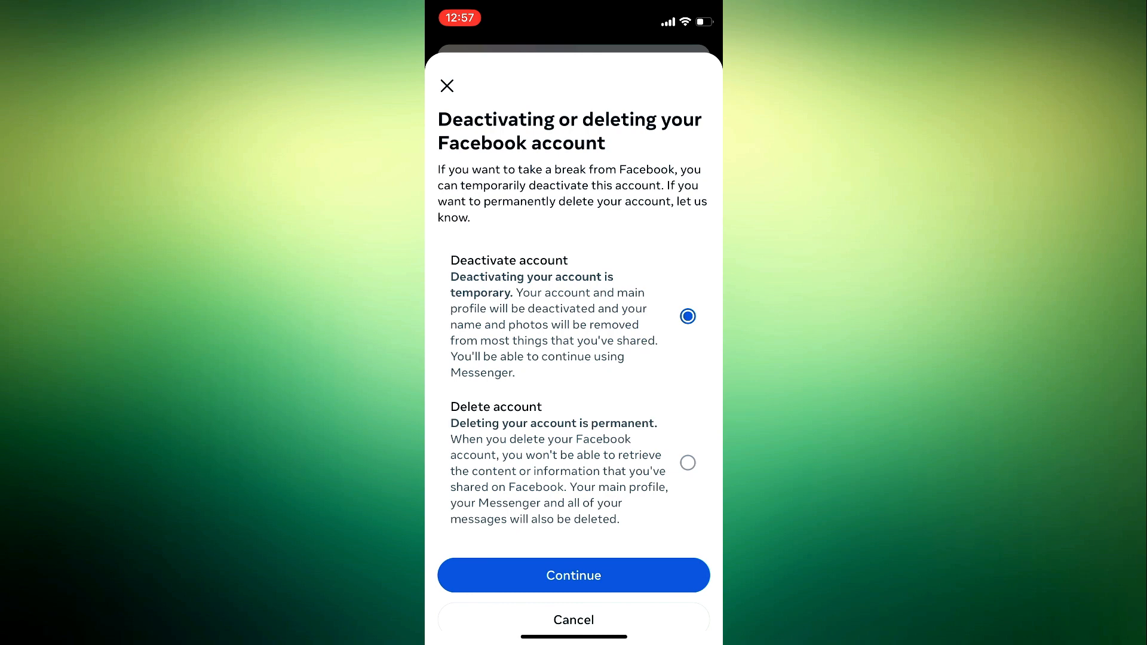
left_click(688, 463)
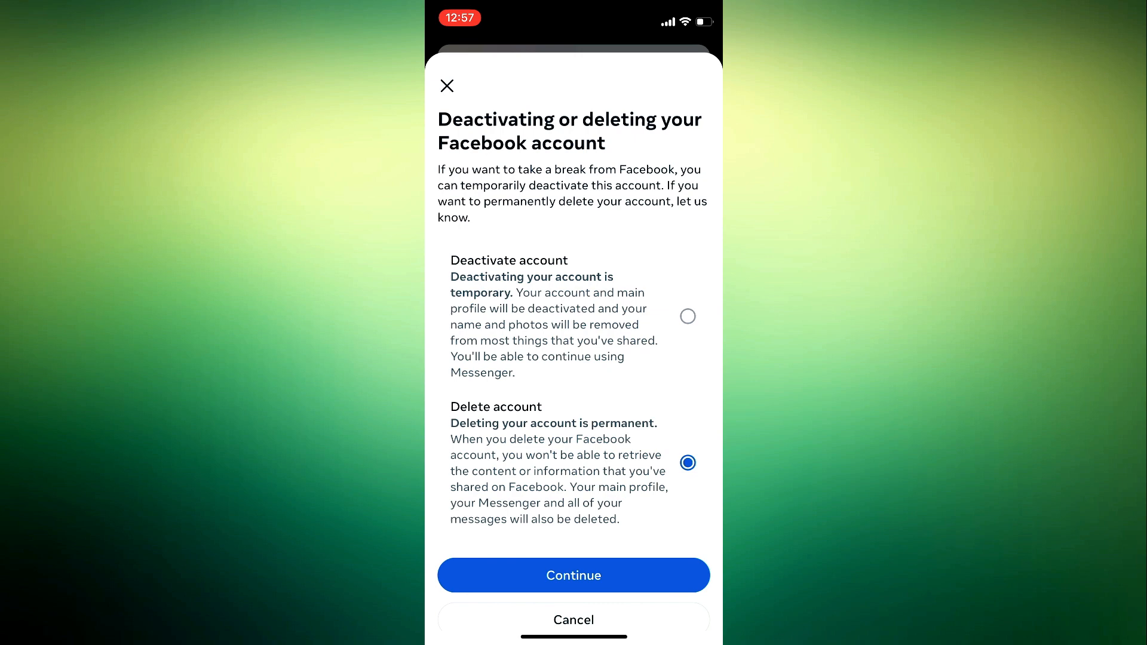
left_click(688, 316)
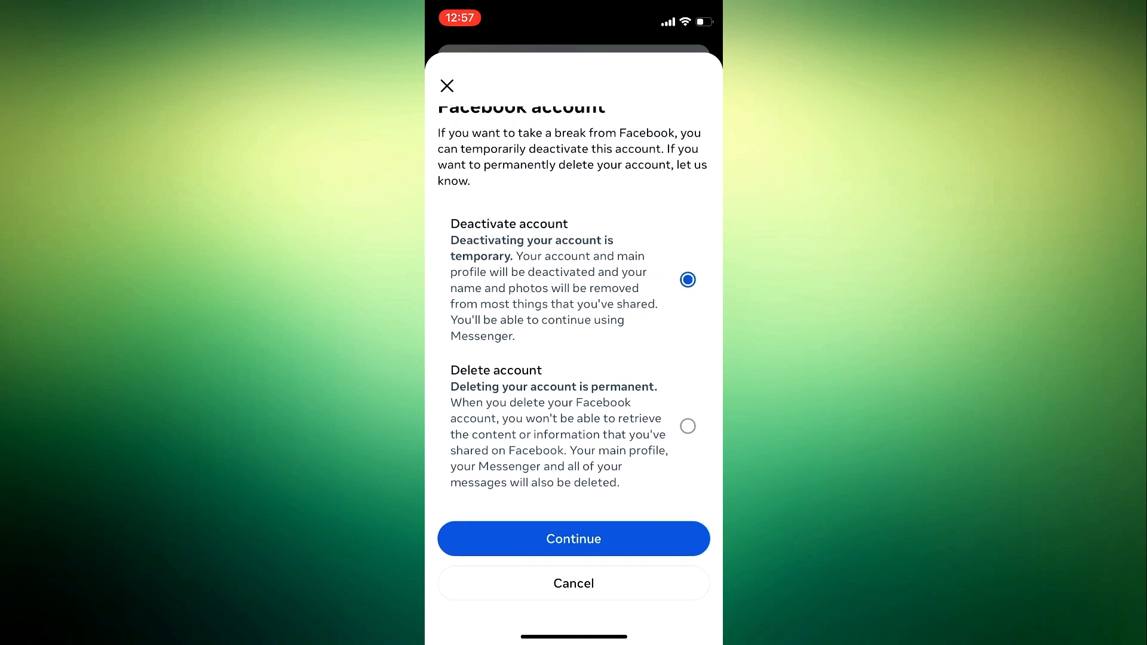
left_click(573, 538)
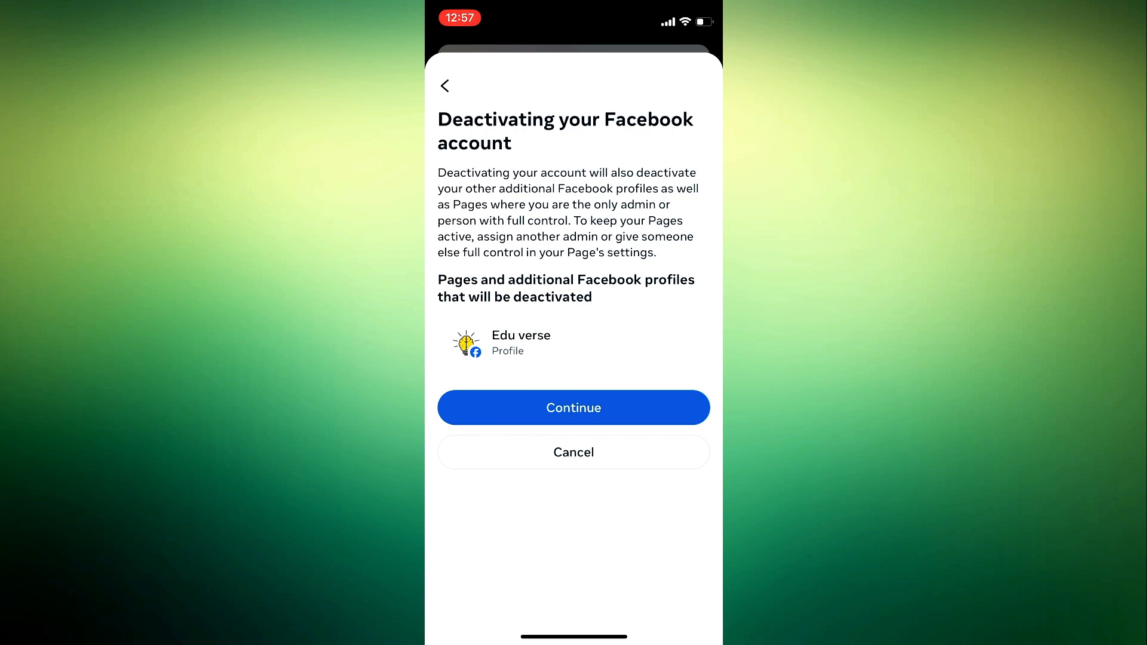
- Accept that the Edu verse profile will also be deactivated
left_click(574, 407)
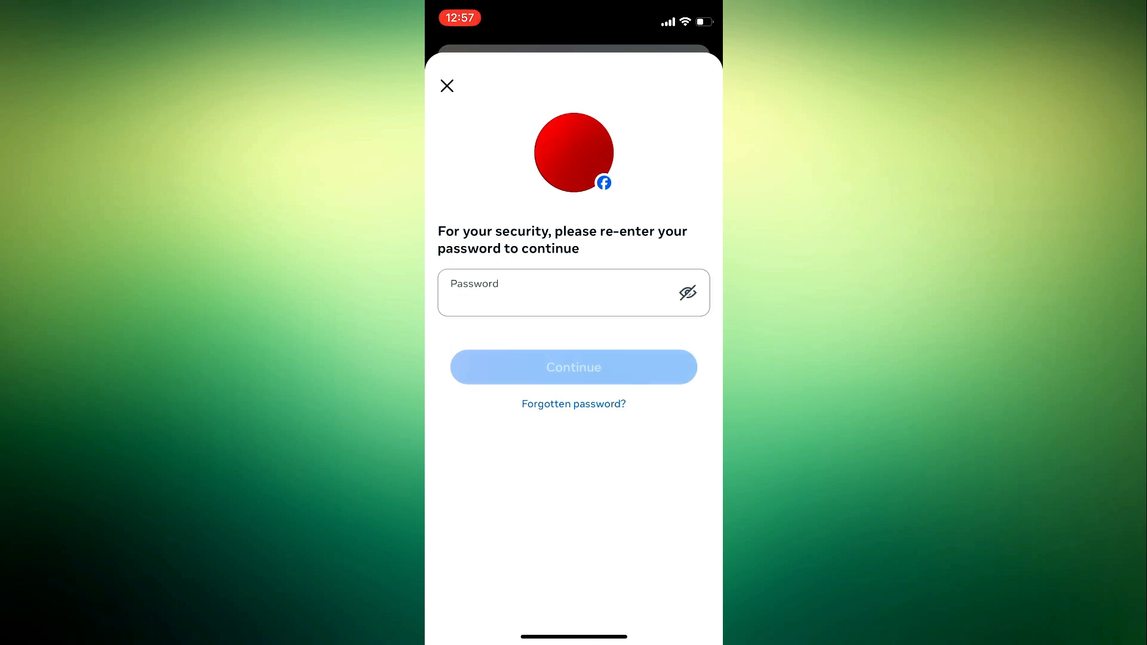